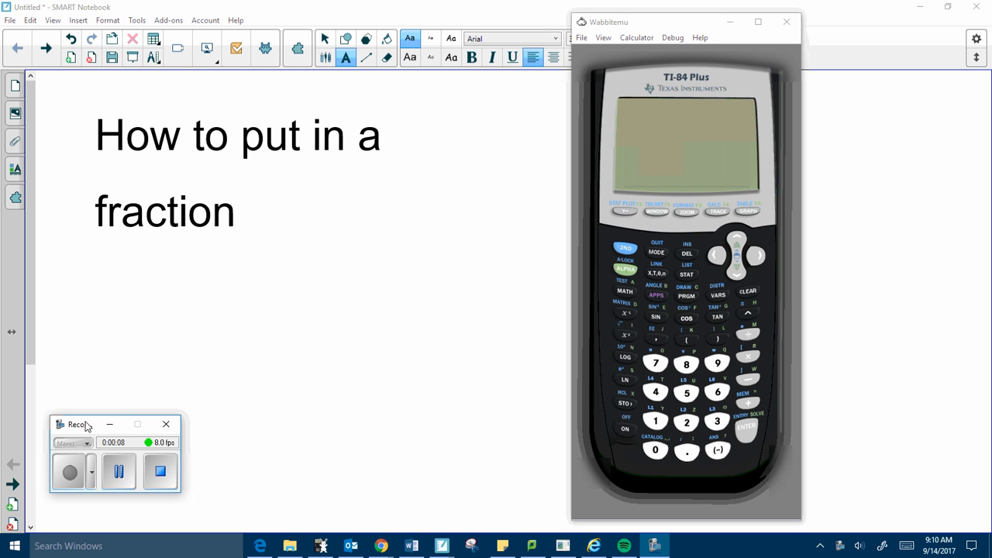
mouse_move(608, 325)
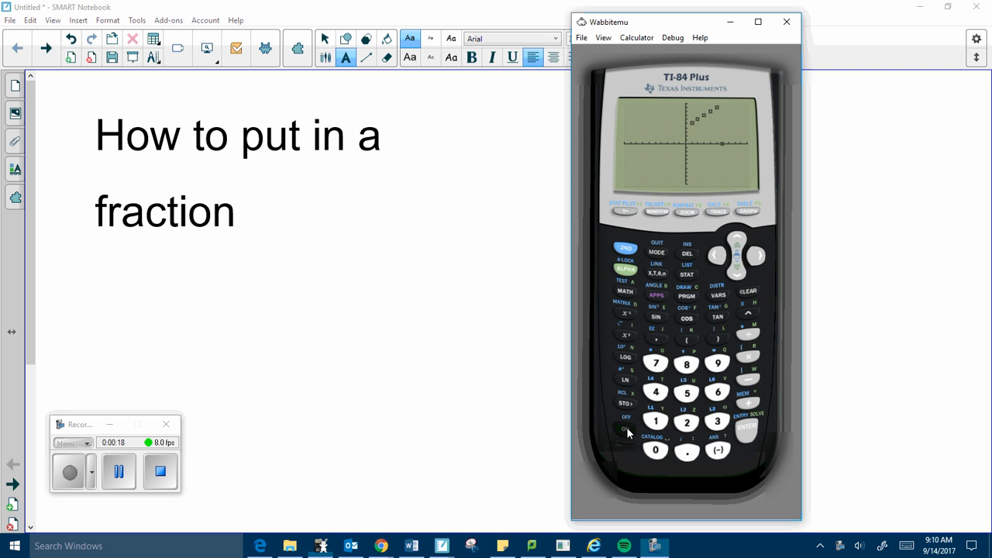
mouse_move(658, 263)
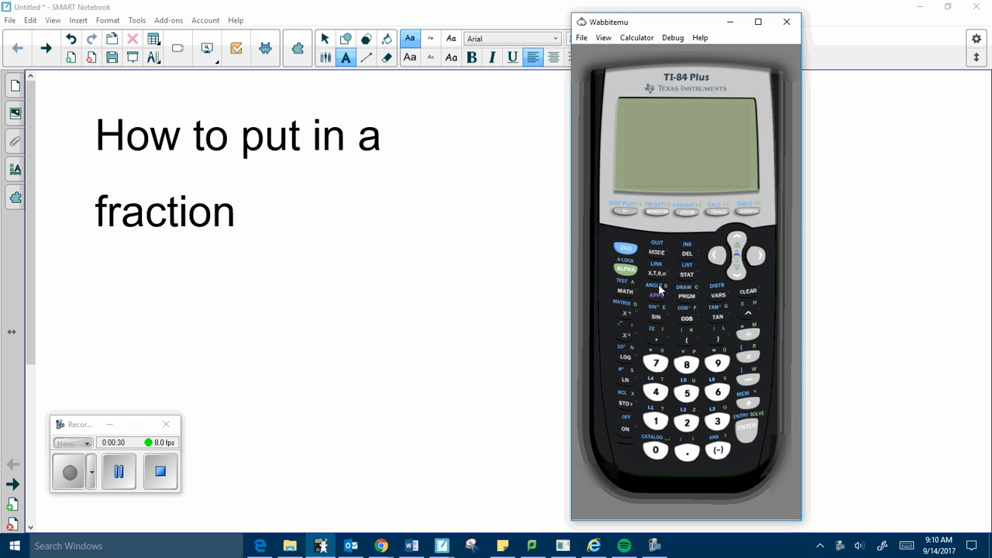
Step: Bring up the FRAC shortcut menu via ALPHA and Y= (F1)
left_click(624, 210)
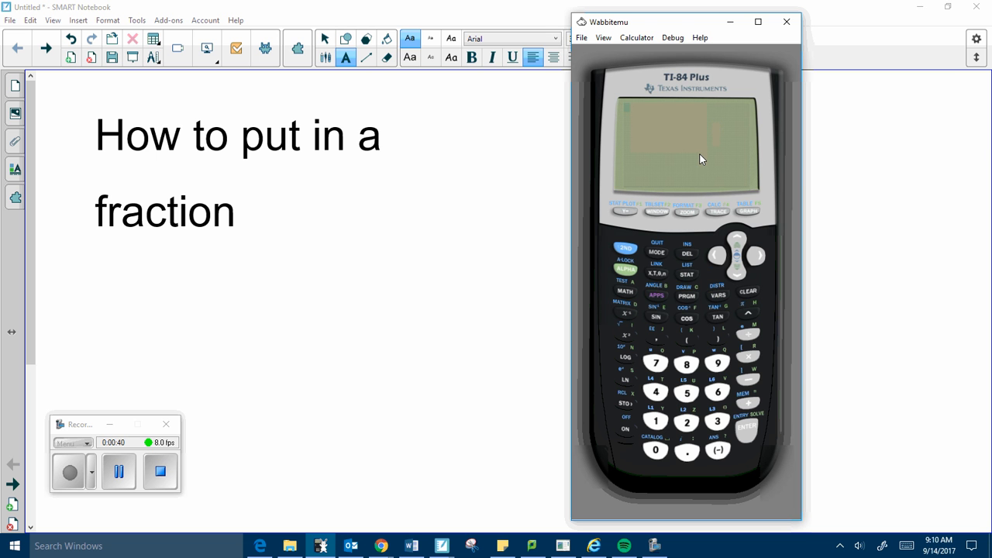
left_click(626, 268)
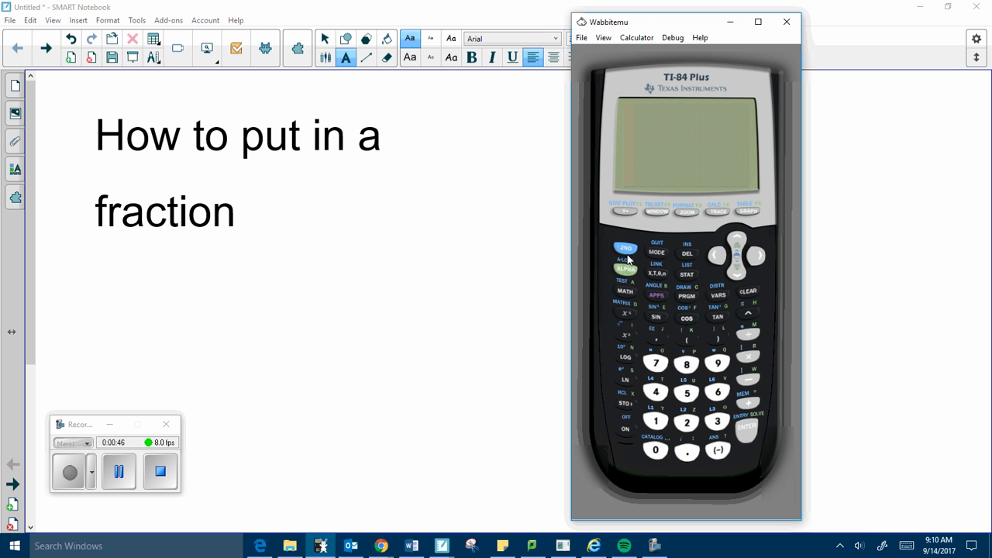
mouse_move(626, 215)
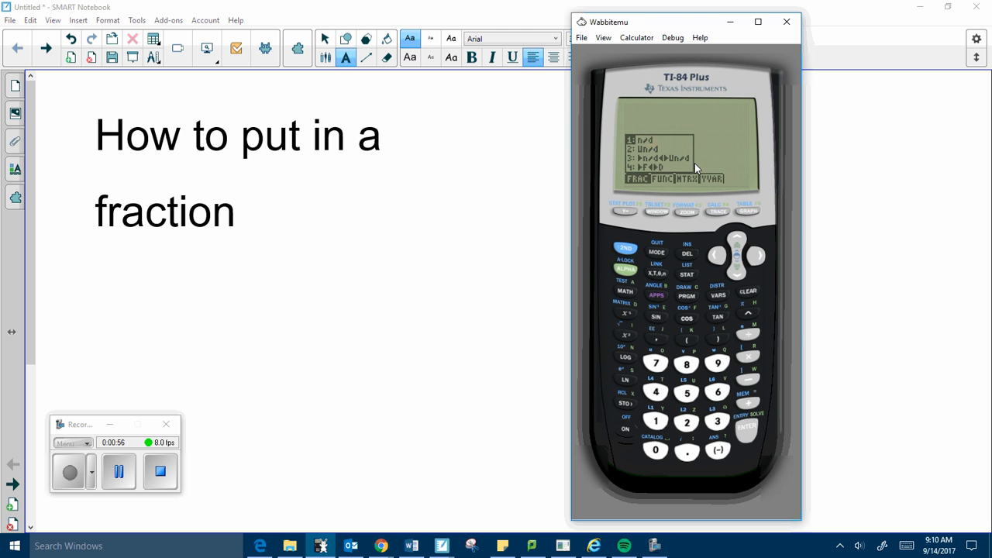
Step: Insert the n/d template, fill the numerator, then fill the denominator with digits
left_click(746, 428)
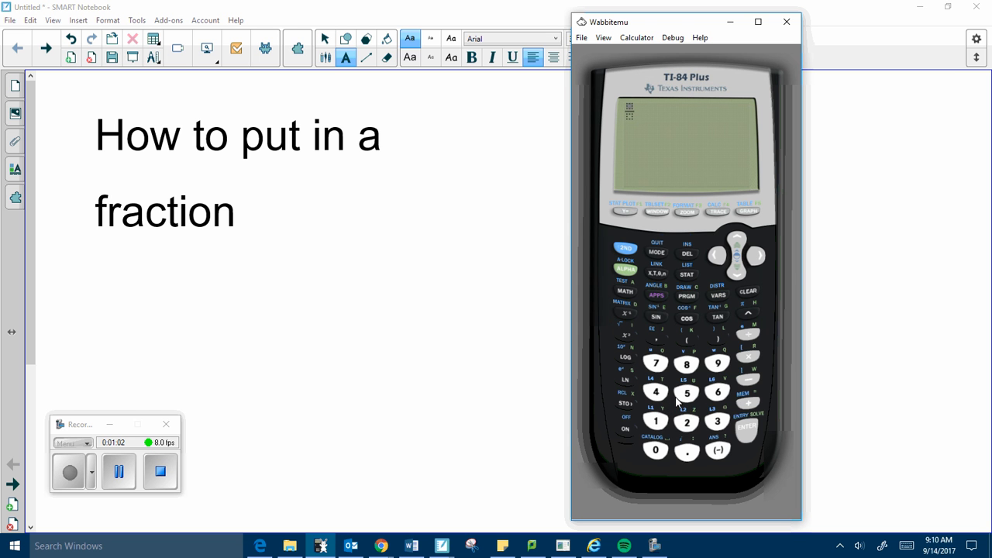
left_click(687, 392)
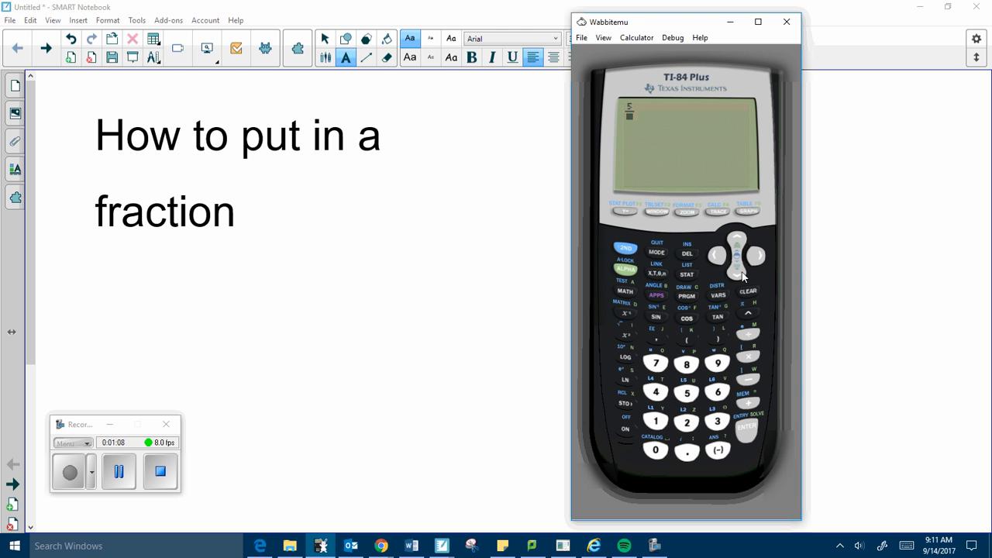
left_click(736, 240)
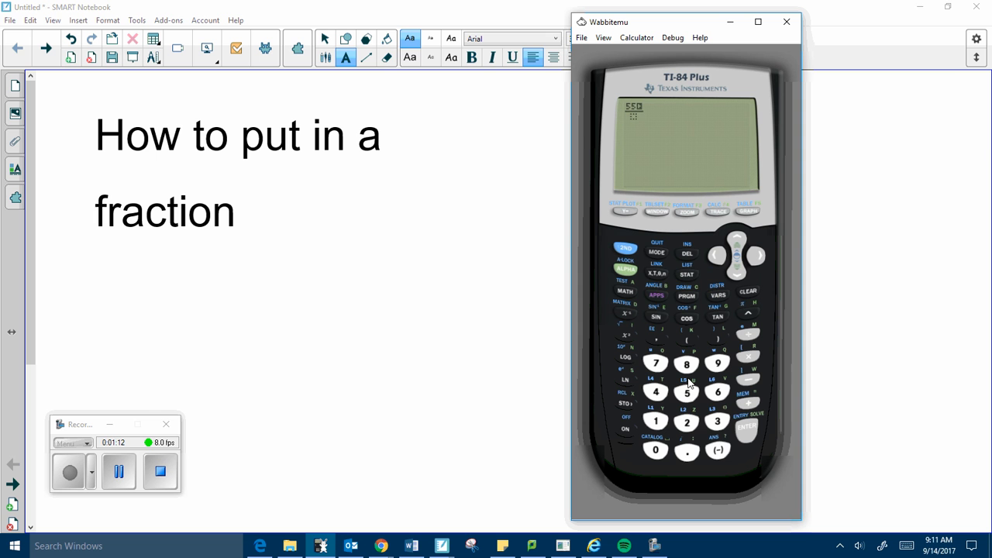
mouse_move(694, 376)
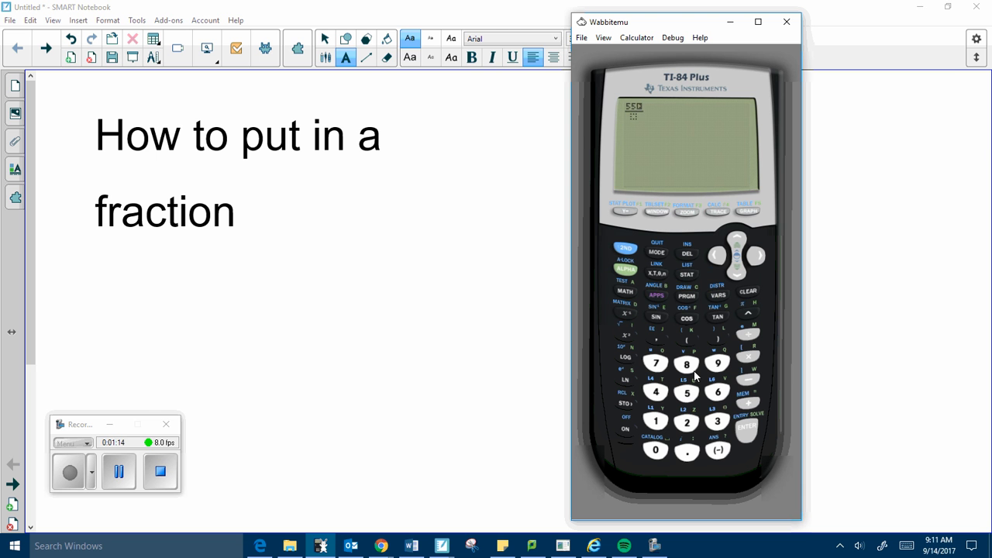
left_click(656, 363)
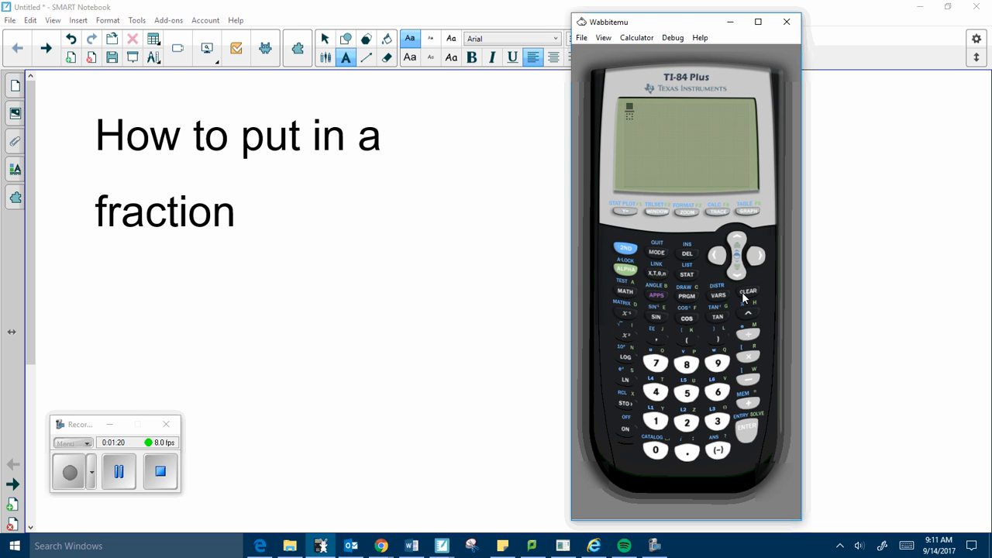
left_click(716, 362)
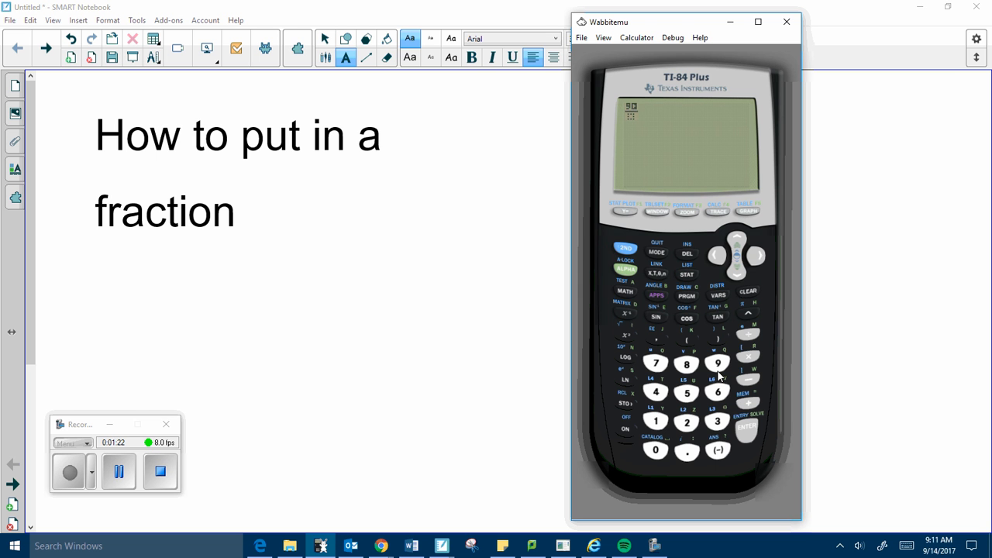